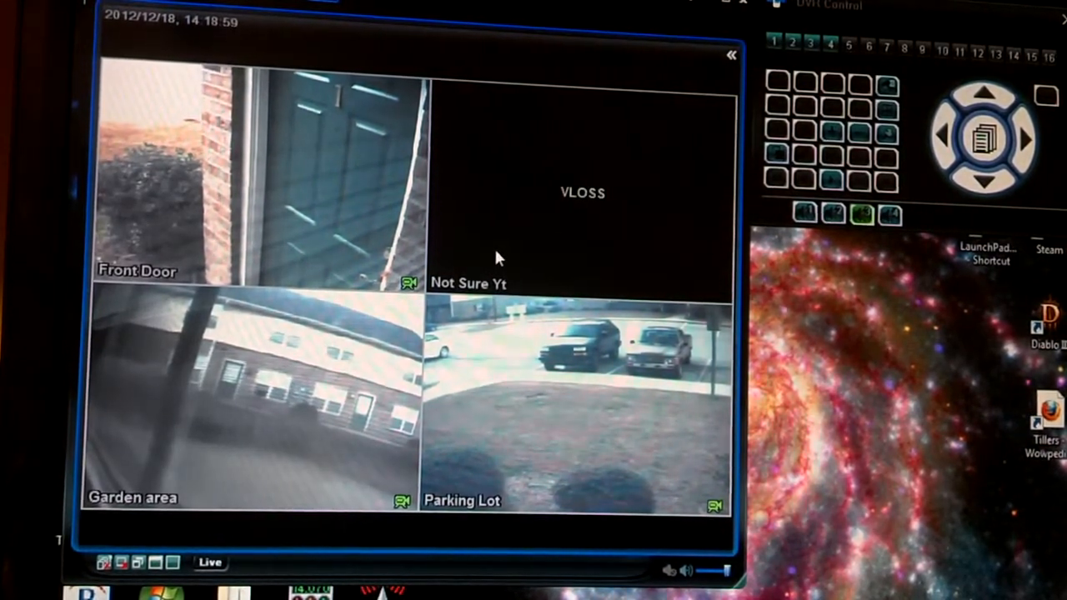
mouse_move(317, 192)
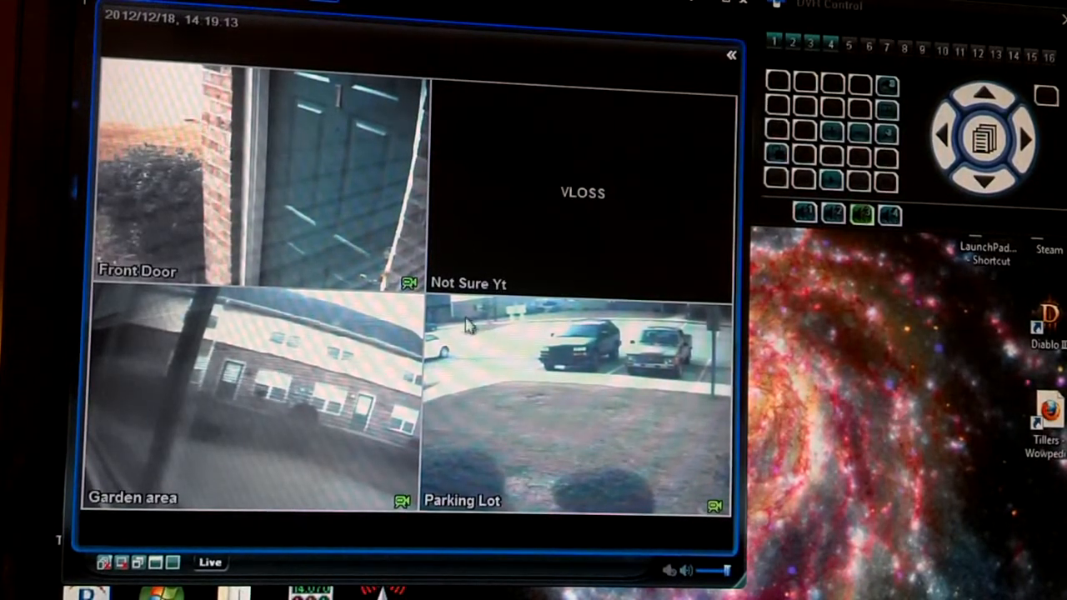
mouse_move(292, 182)
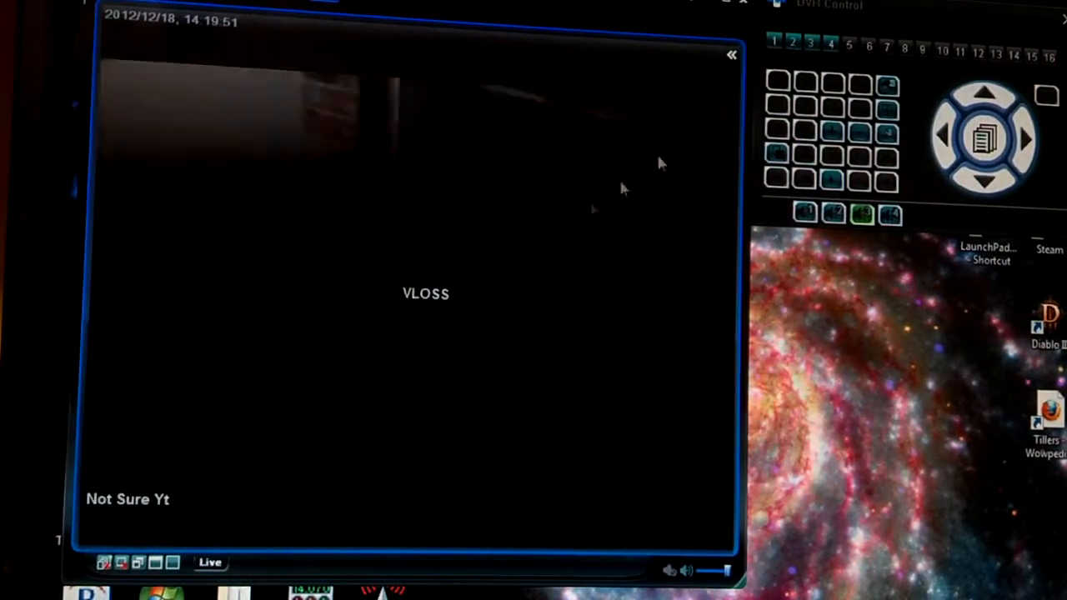
Switch the live view to channel 3 so the Garden area feed fills the screen
left_click(791, 47)
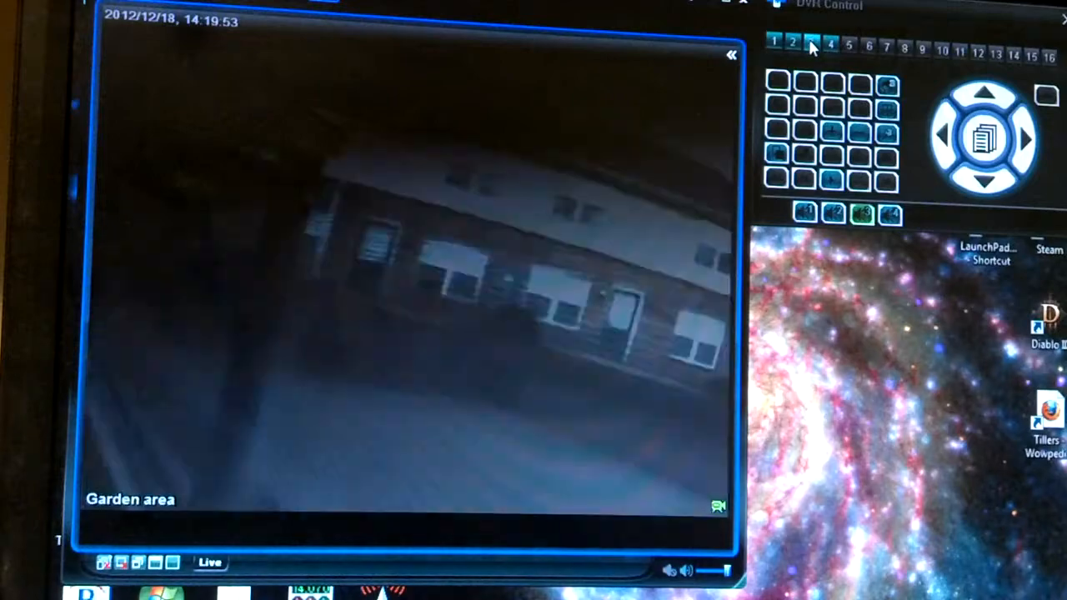
left_click(810, 42)
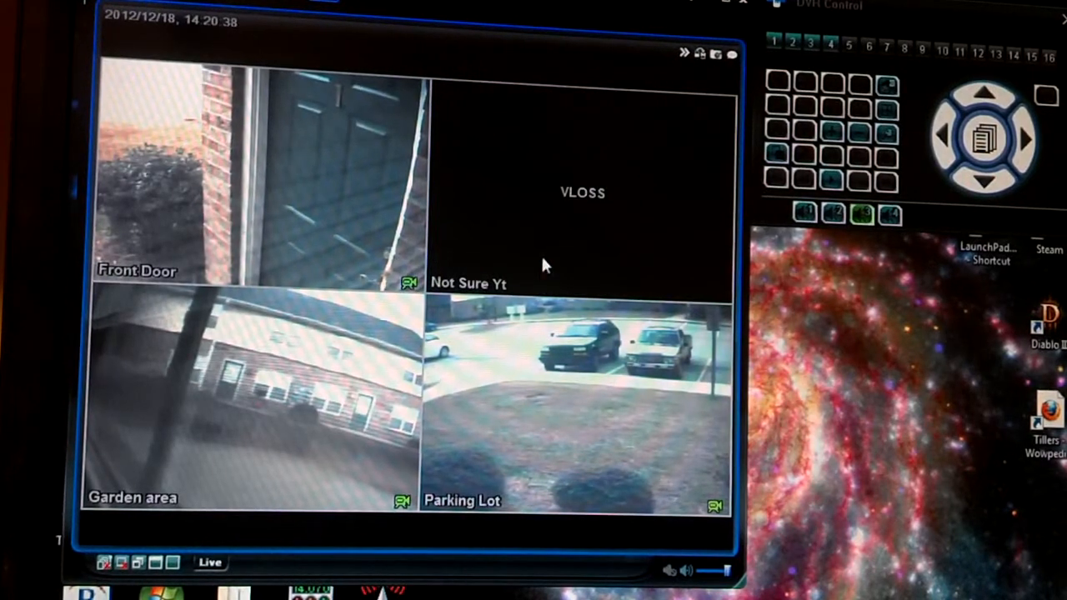
mouse_move(305, 171)
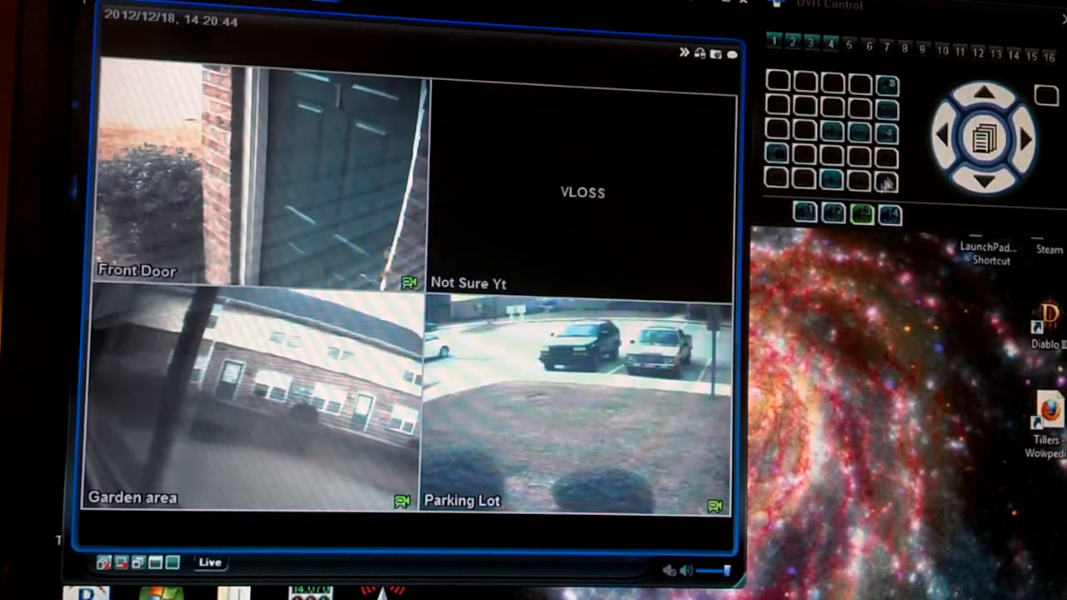
mouse_move(796, 330)
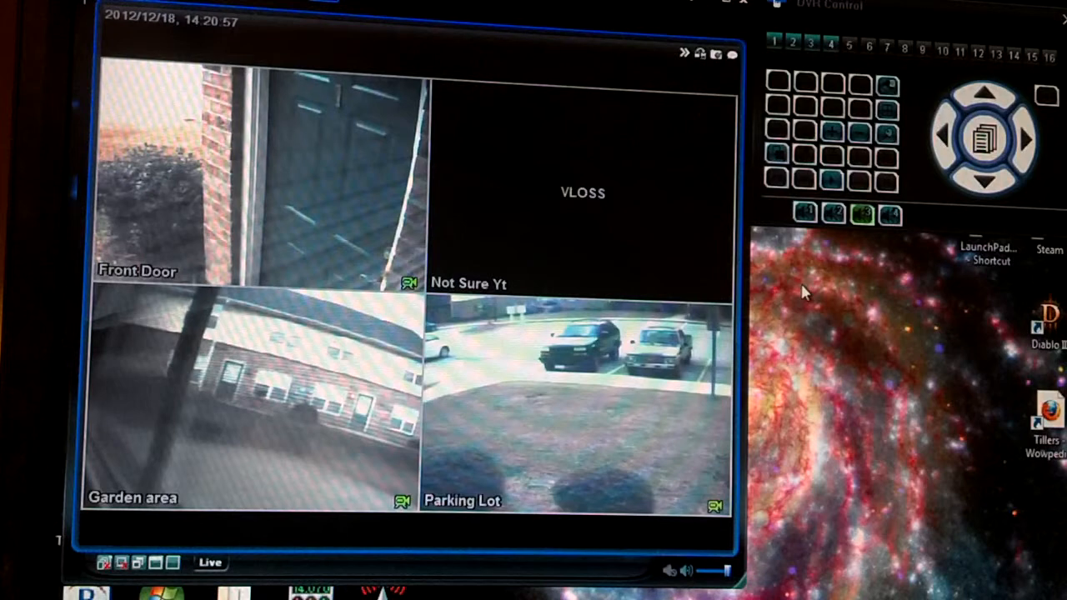
mouse_move(867, 292)
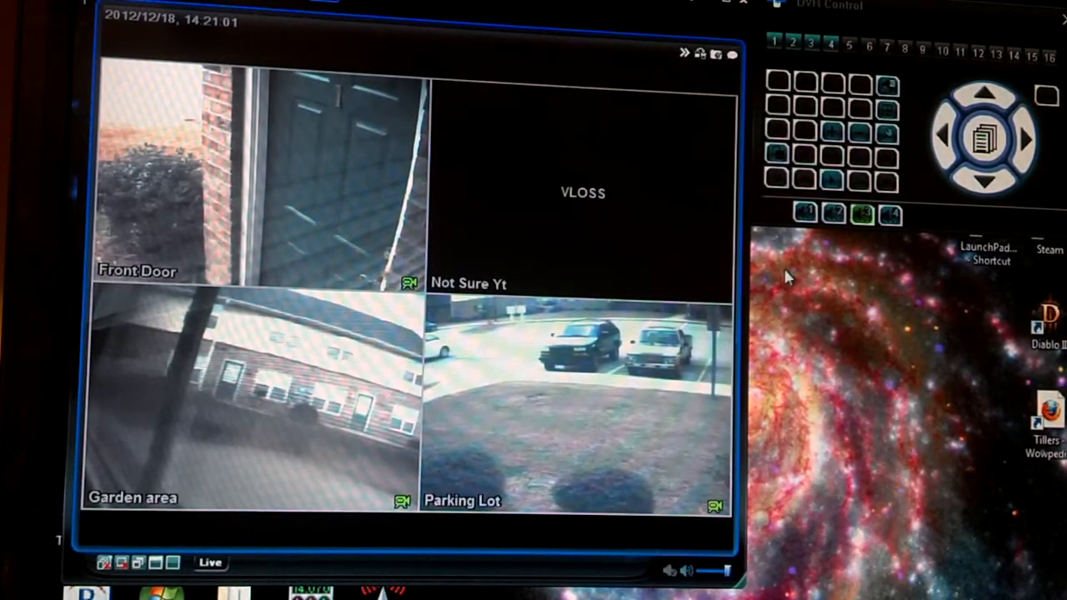
mouse_move(850, 338)
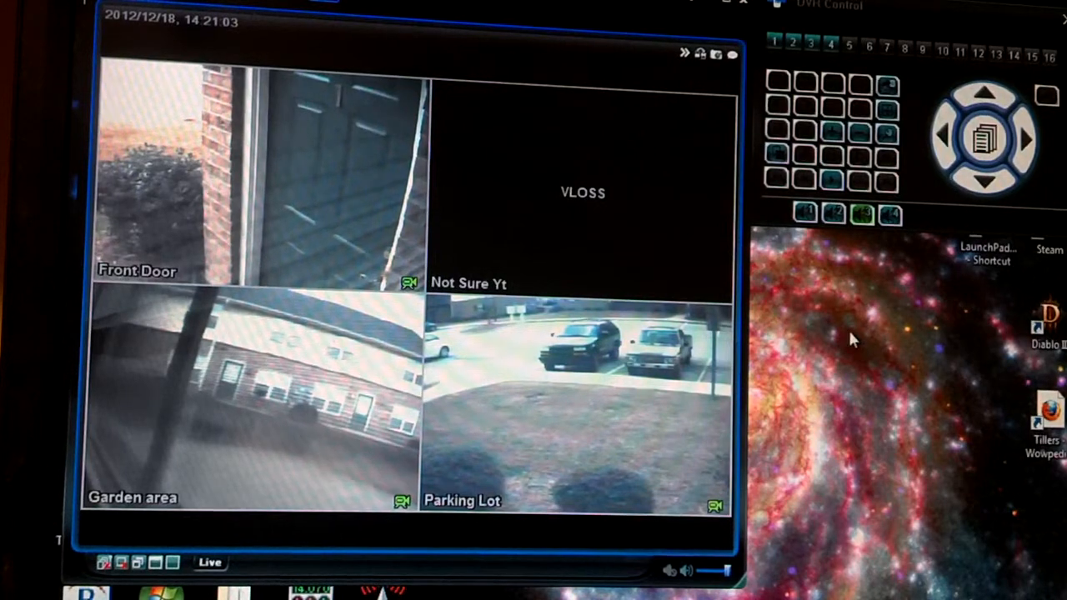